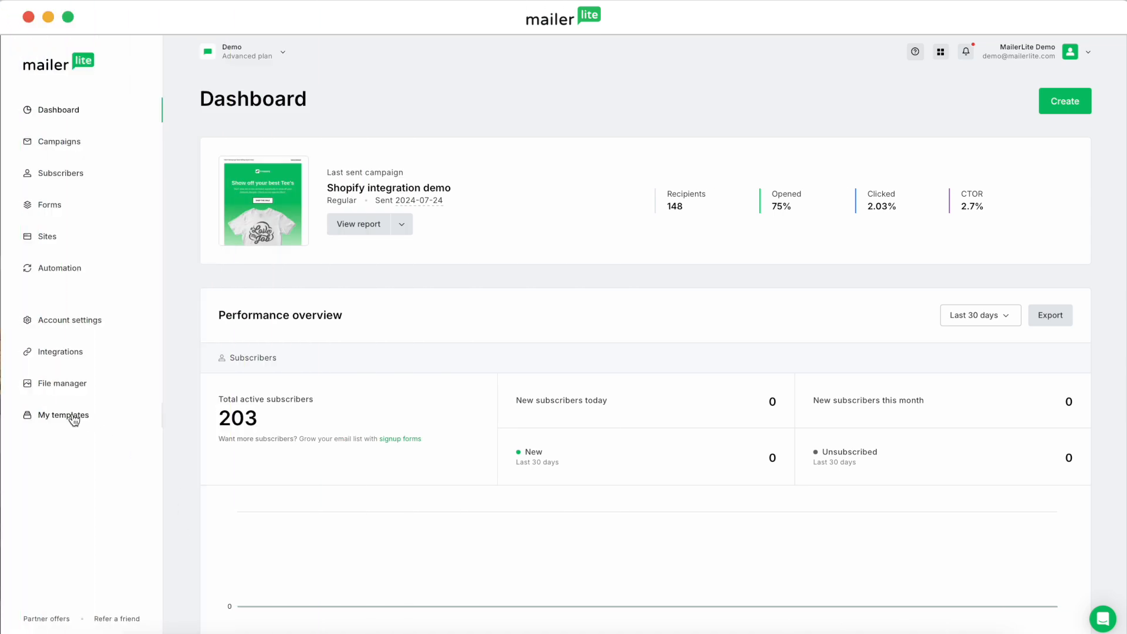
mouse_move(73, 419)
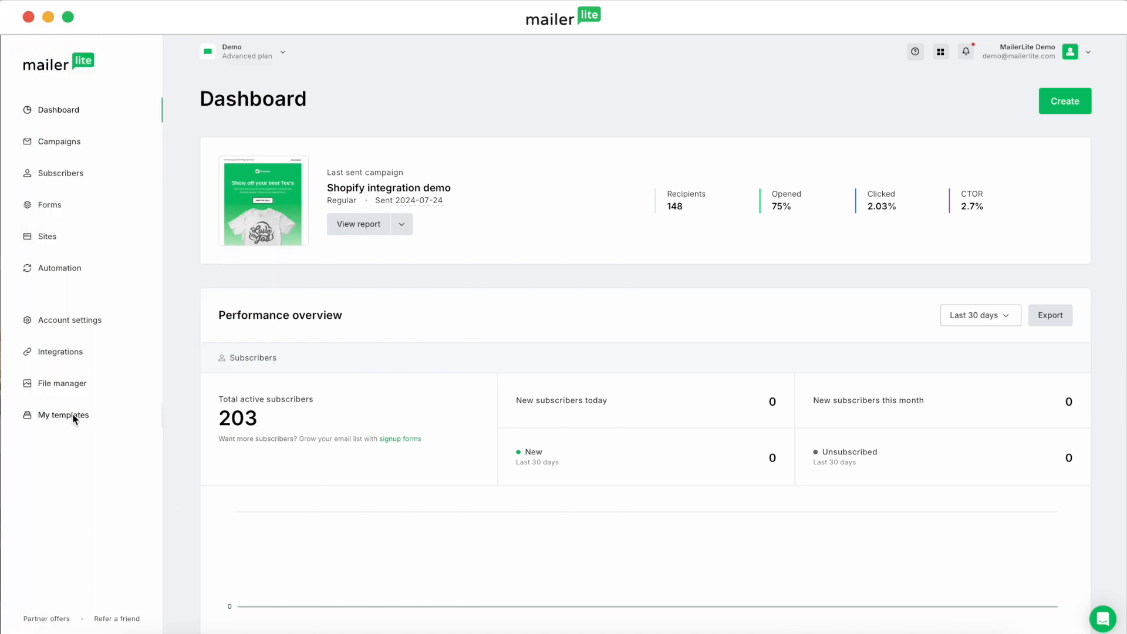
Open My templates from the dashboard's left sidebar.
click(63, 415)
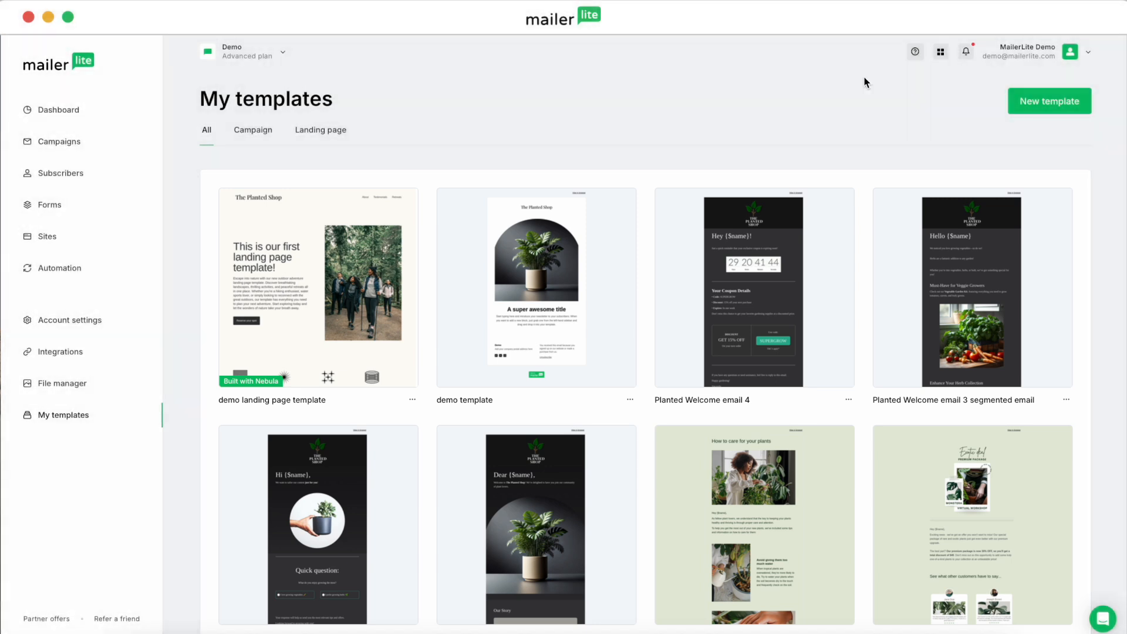
mouse_move(1007, 121)
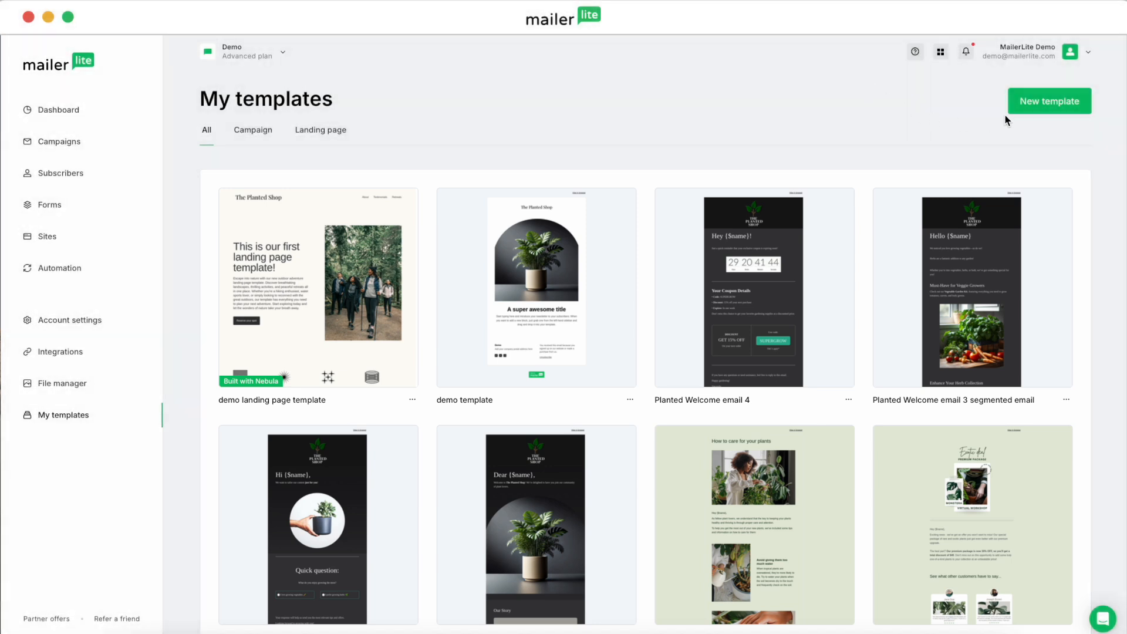
mouse_move(1049, 100)
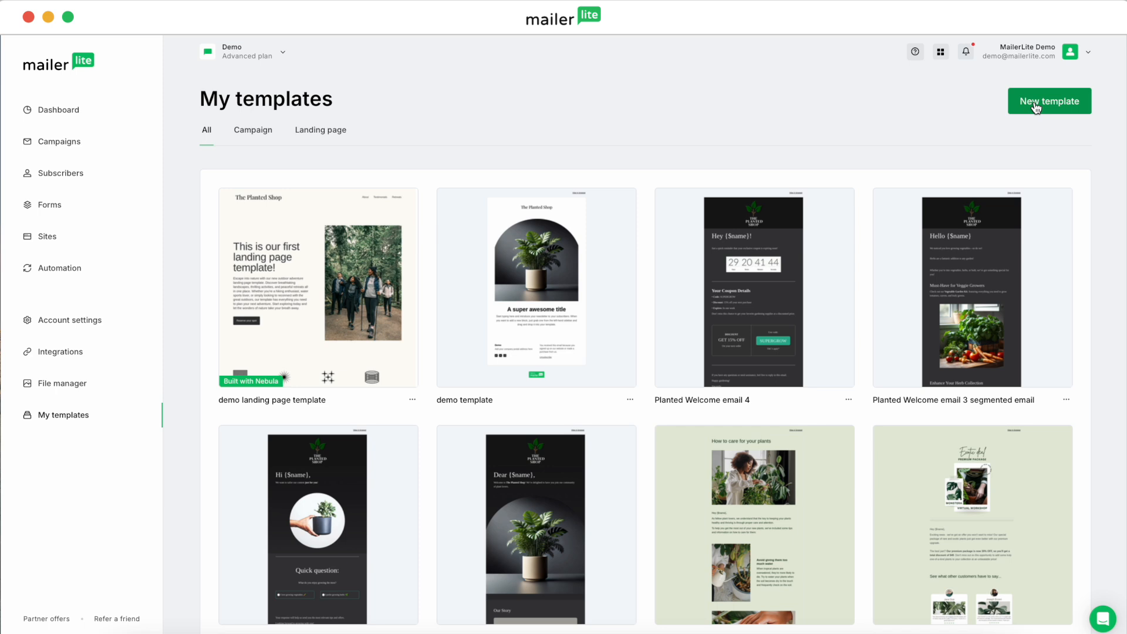
Create a Campaign template named 'demo template' and save its details.
click(1049, 100)
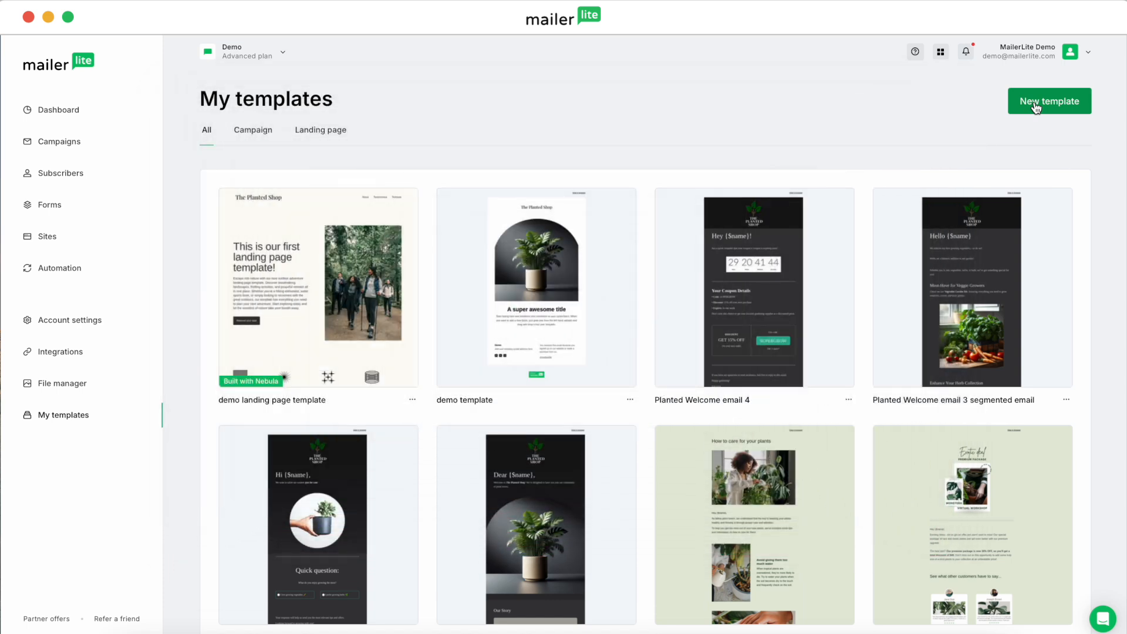
click(1048, 100)
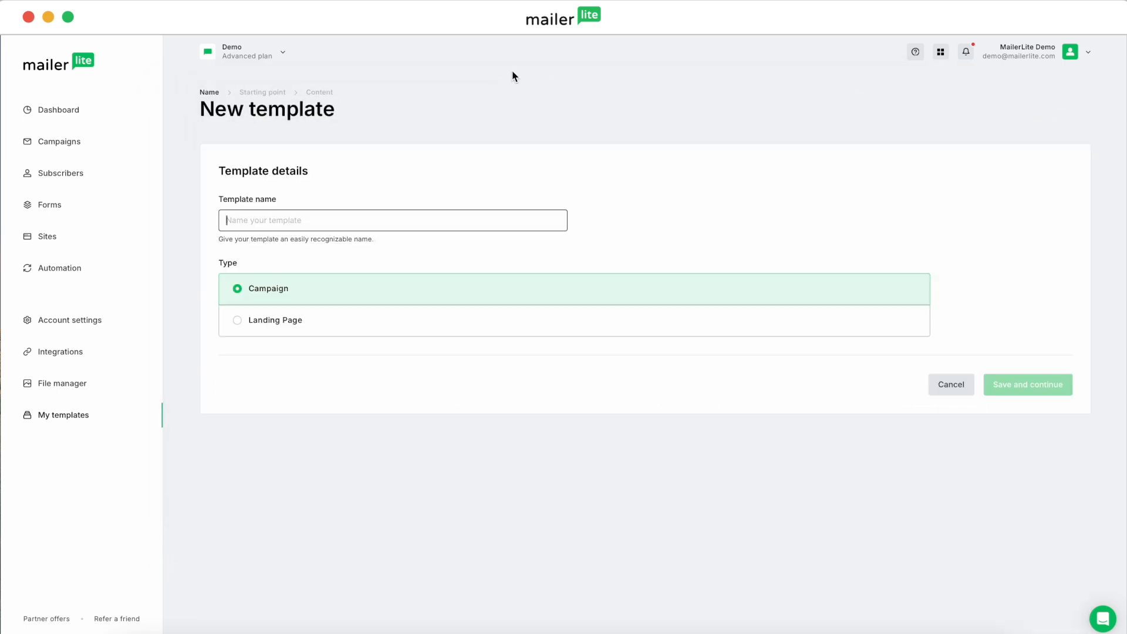
text(demo)
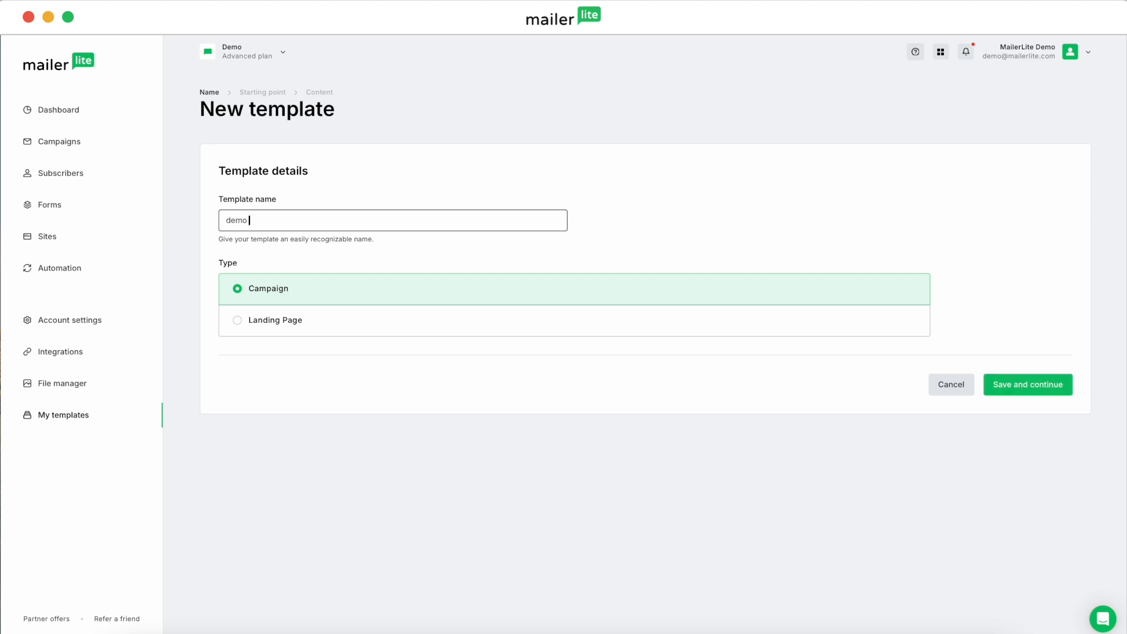
text(template)
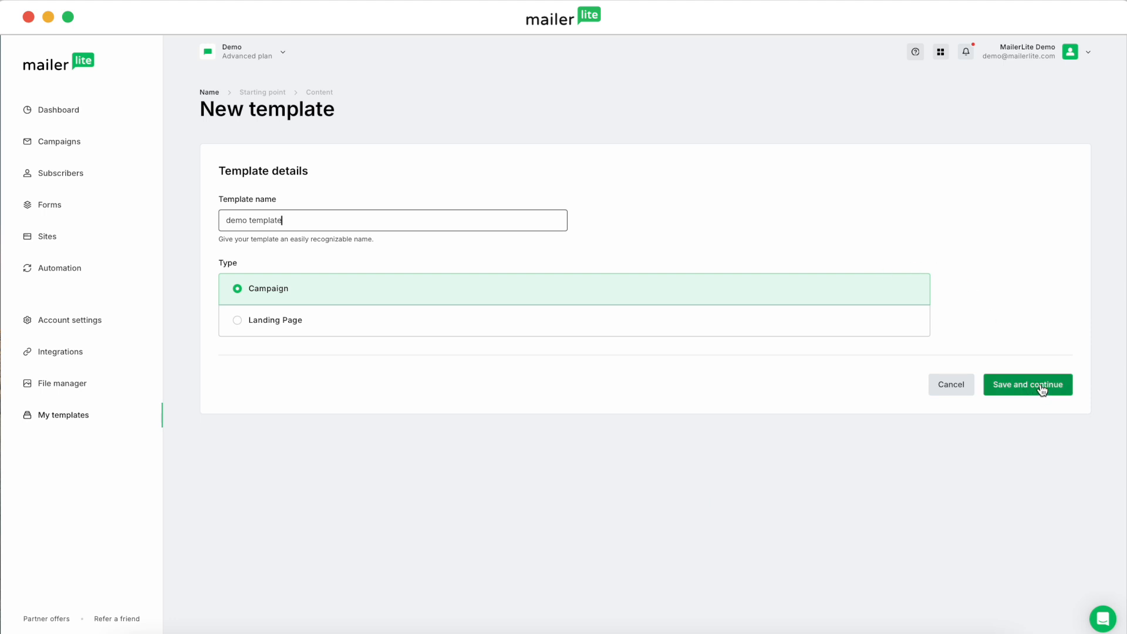
click(1028, 384)
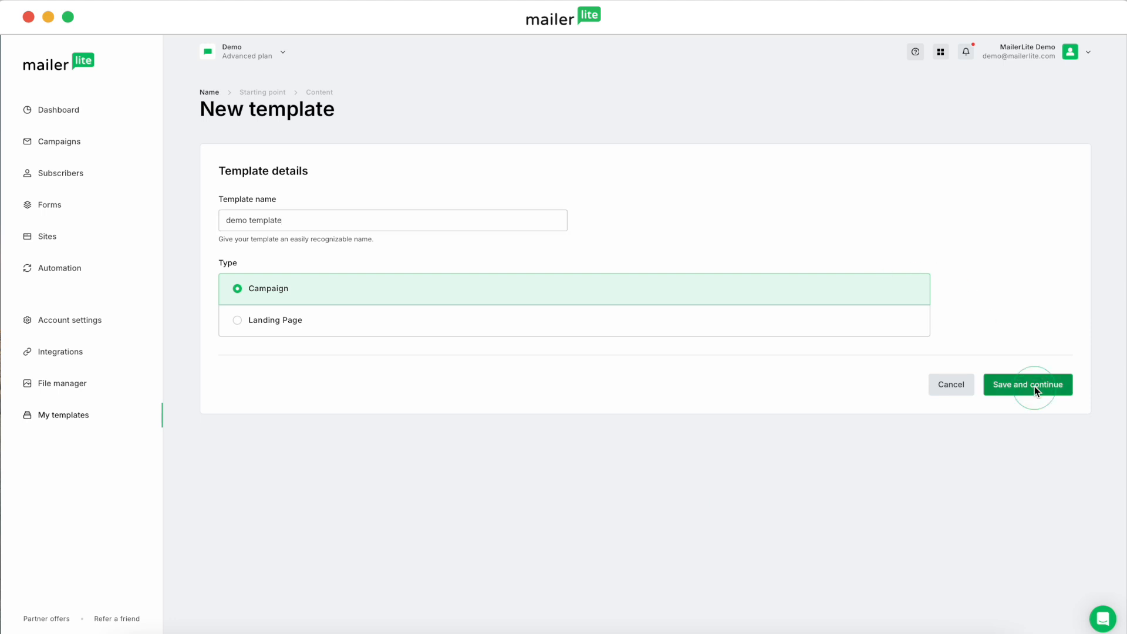
click(1027, 384)
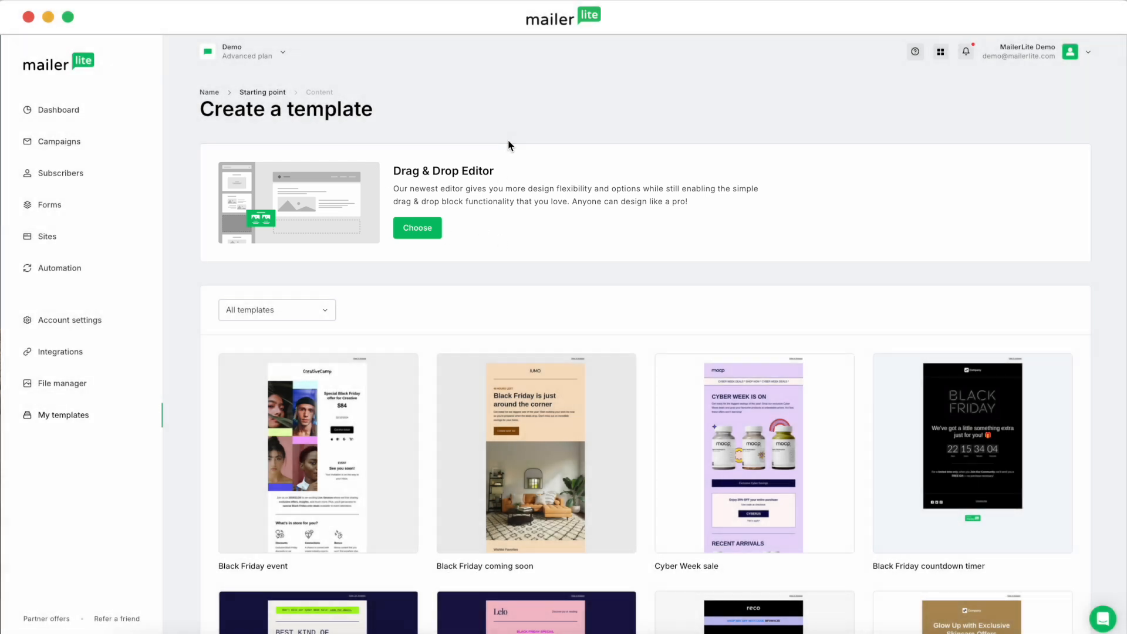
Find and preview the Cyber sale email design, then select it as the template.
scroll(down, 3)
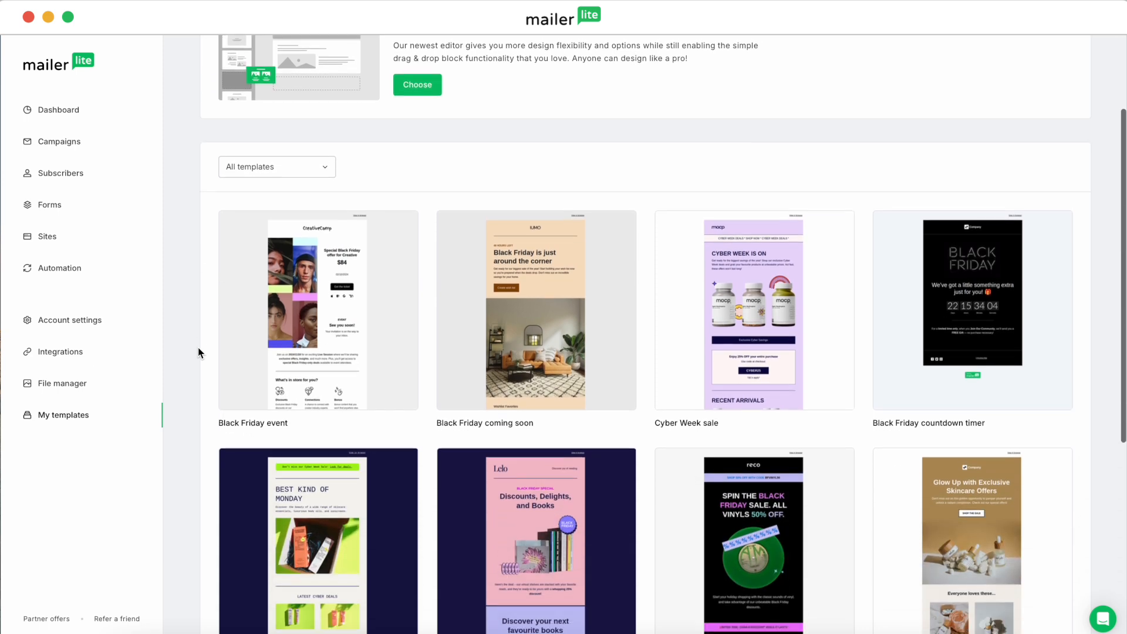
scroll(down, 3)
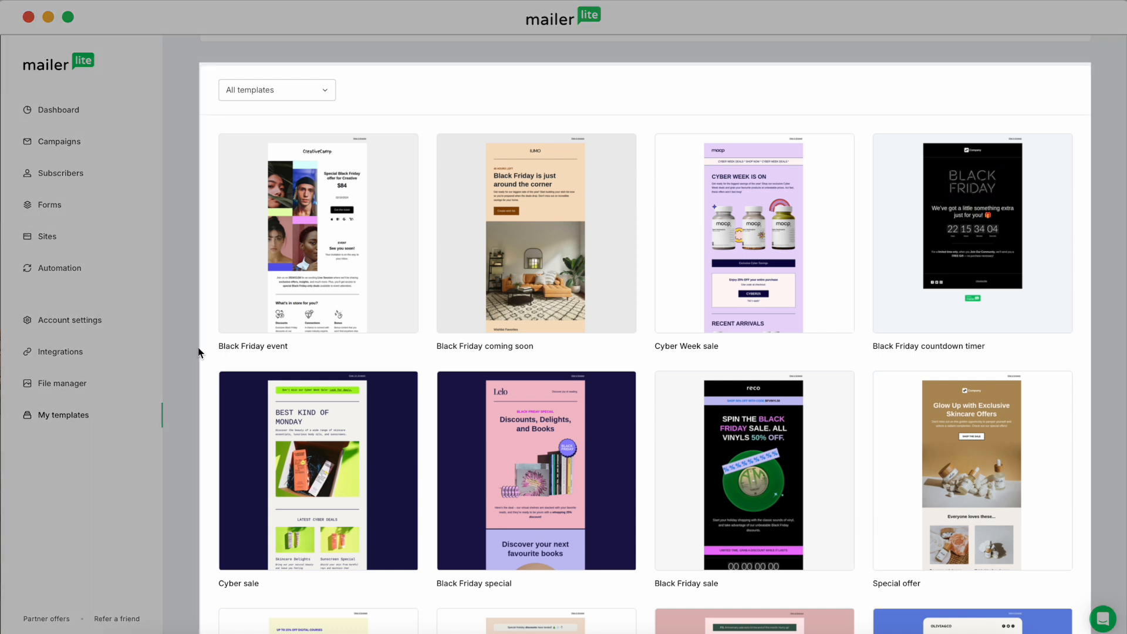
scroll(down, 3)
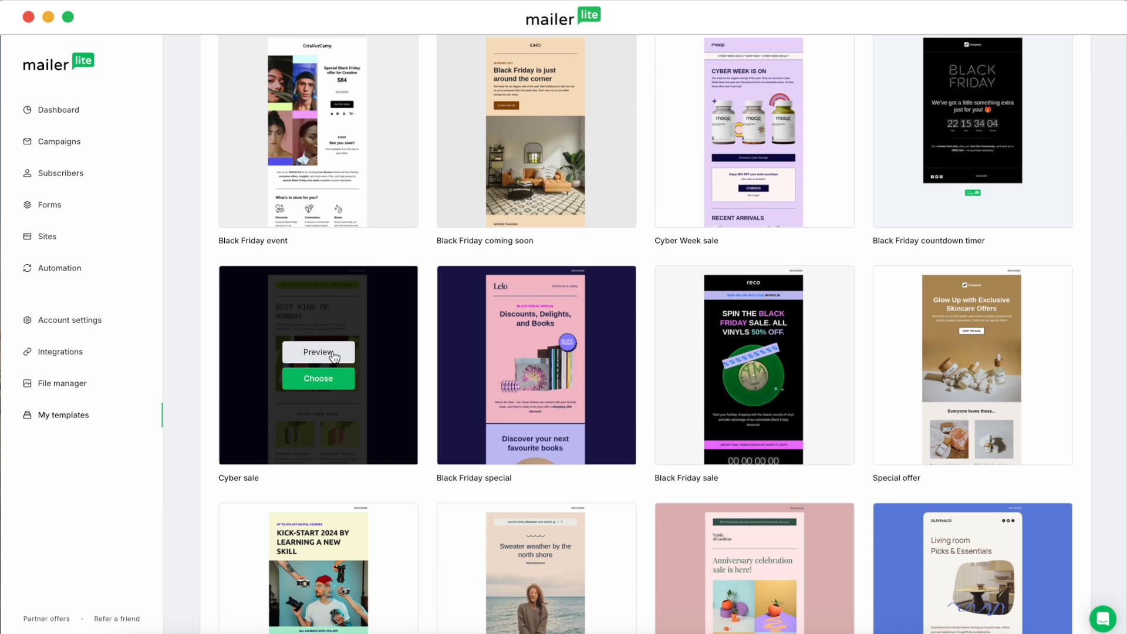
click(317, 352)
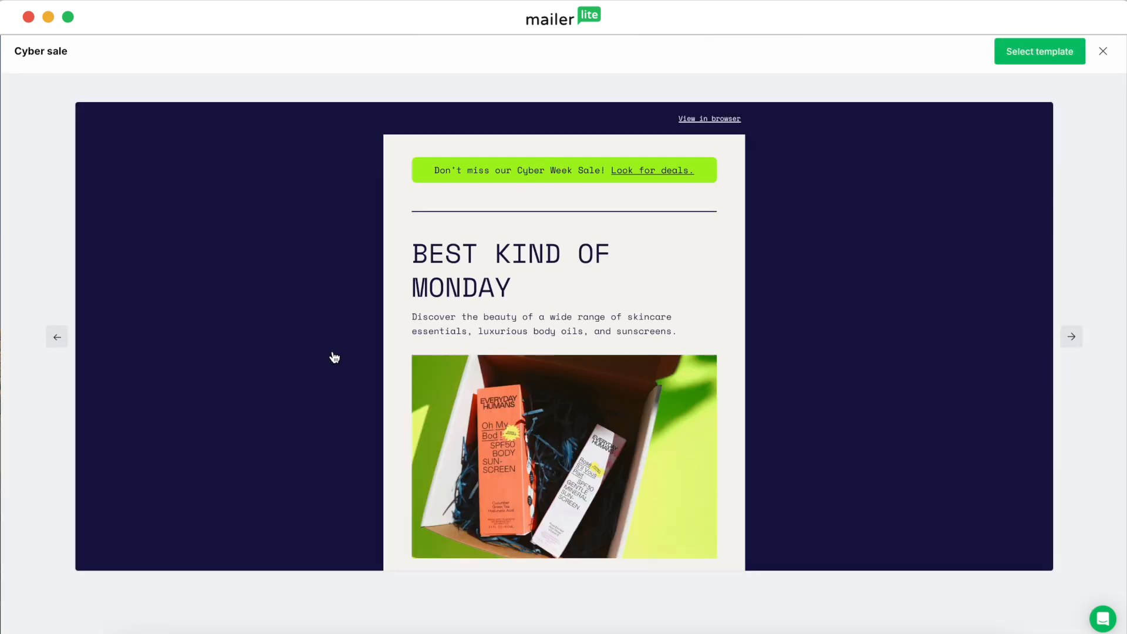
scroll(down, 3)
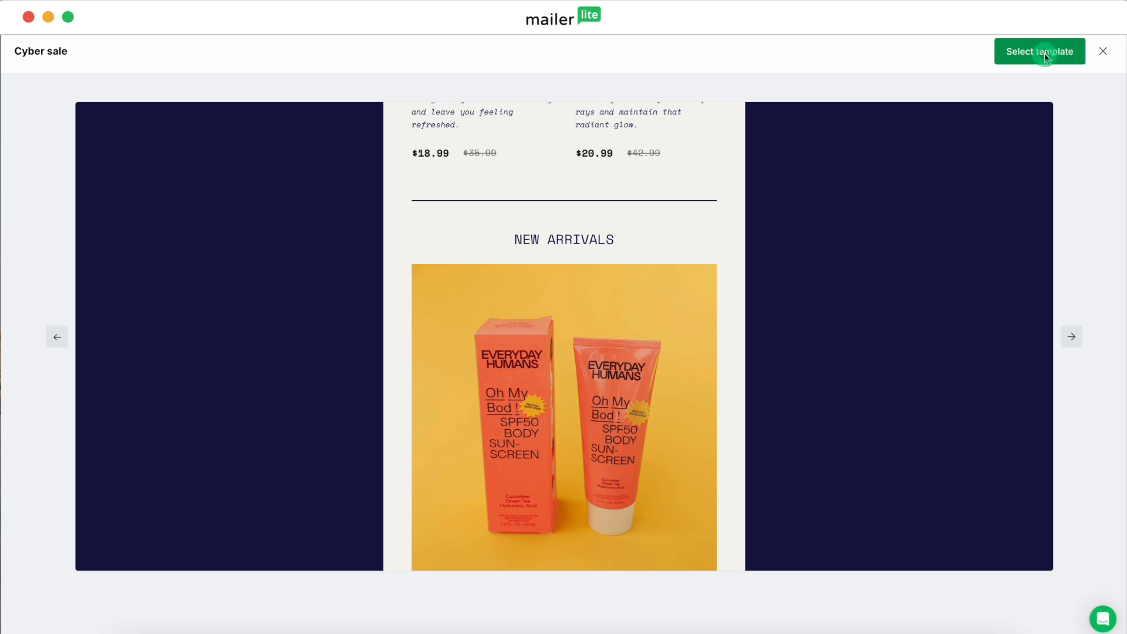
click(1038, 51)
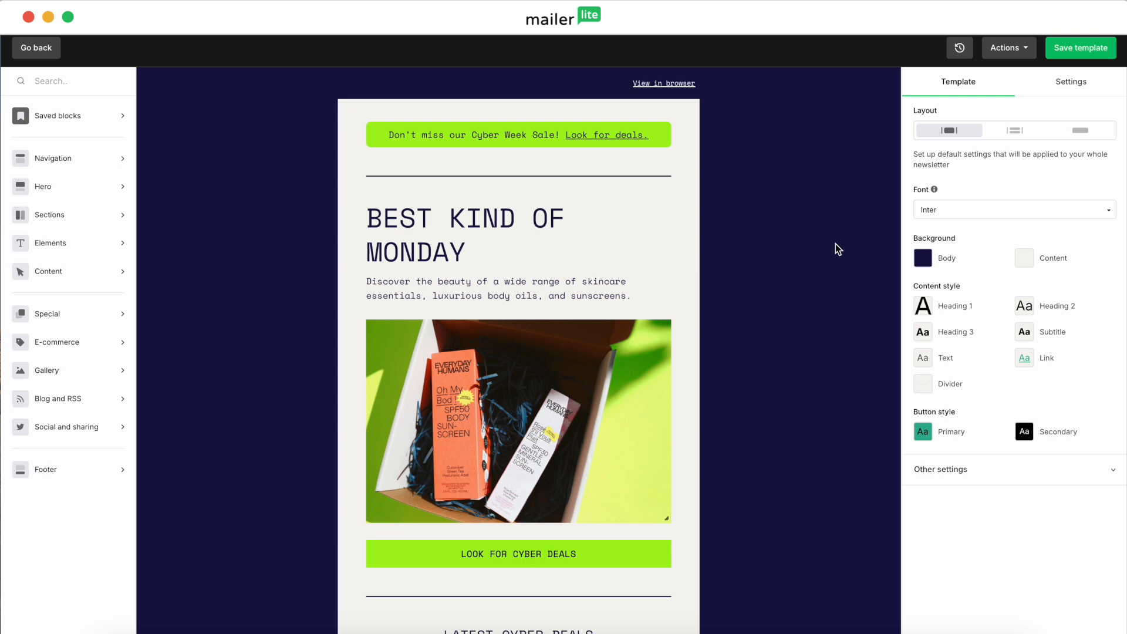
mouse_move(815, 214)
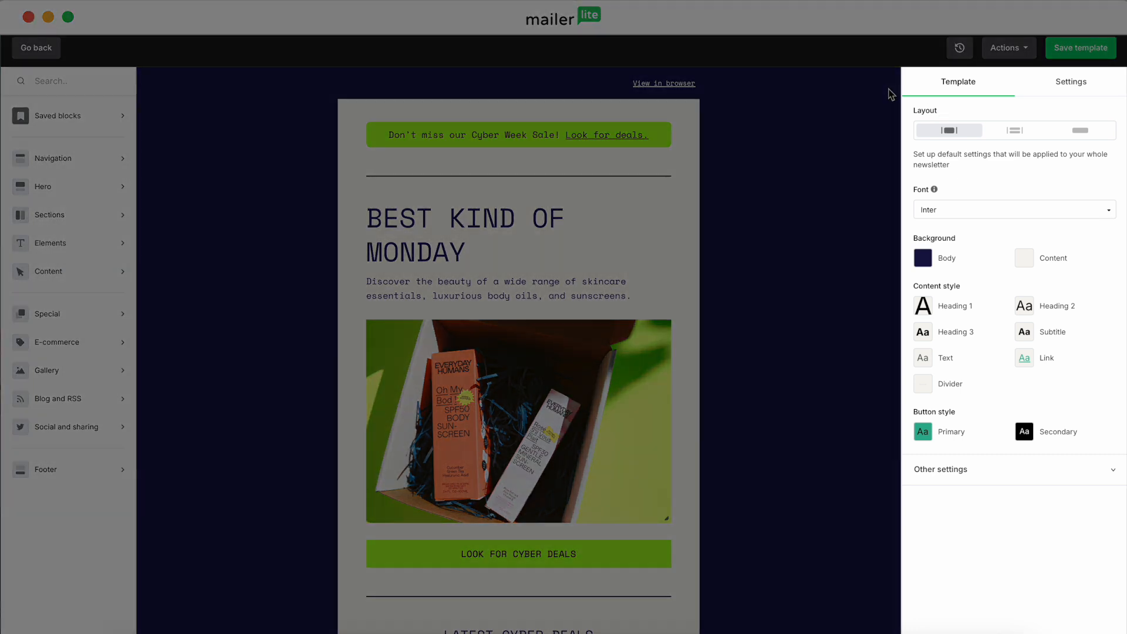
Review brand, menu and style settings, trying a card layout before reverting to one block.
click(1070, 81)
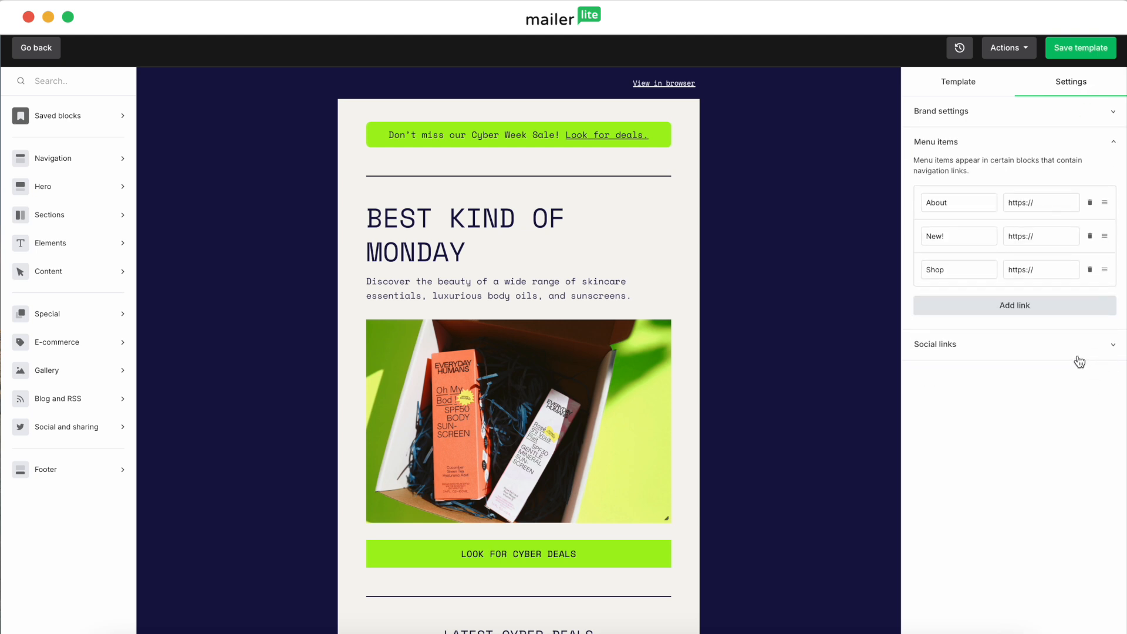
click(958, 81)
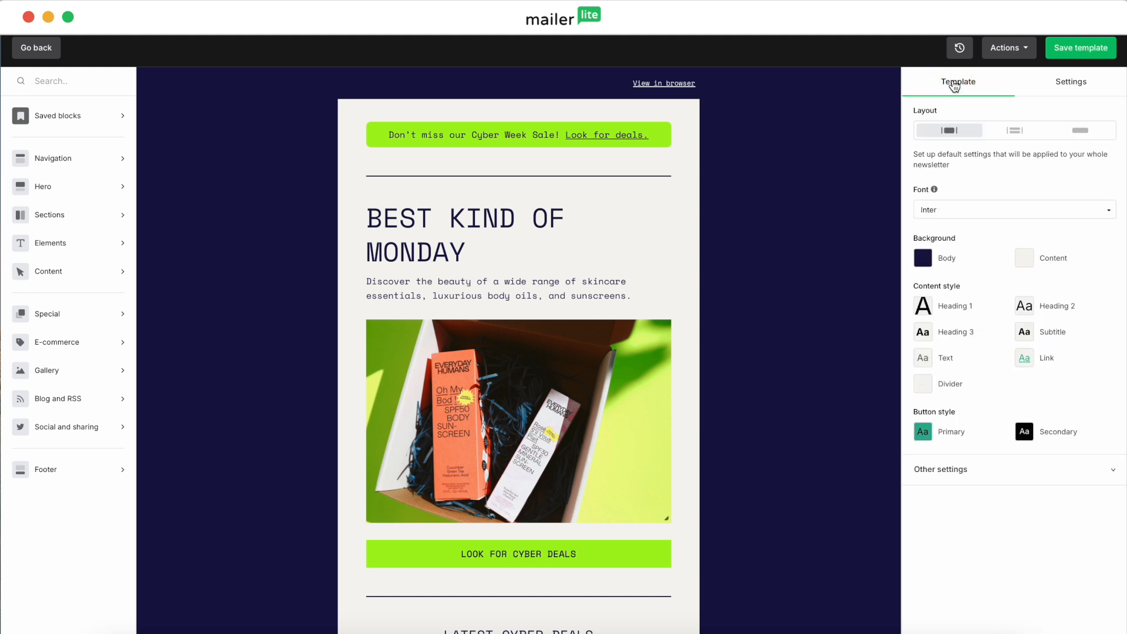
click(1014, 130)
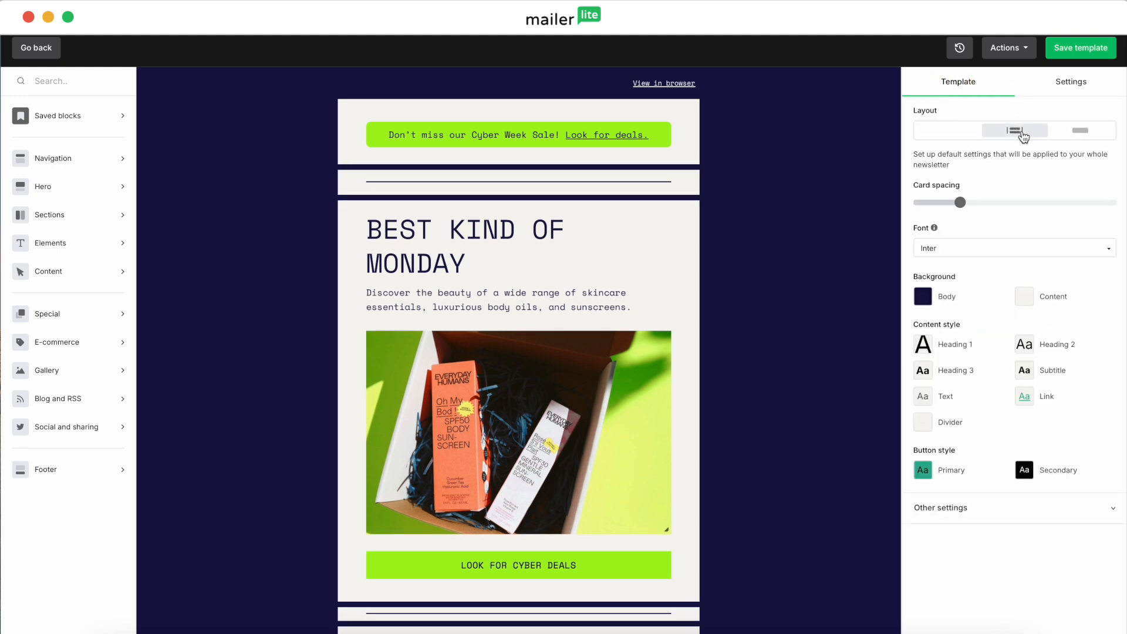
click(947, 130)
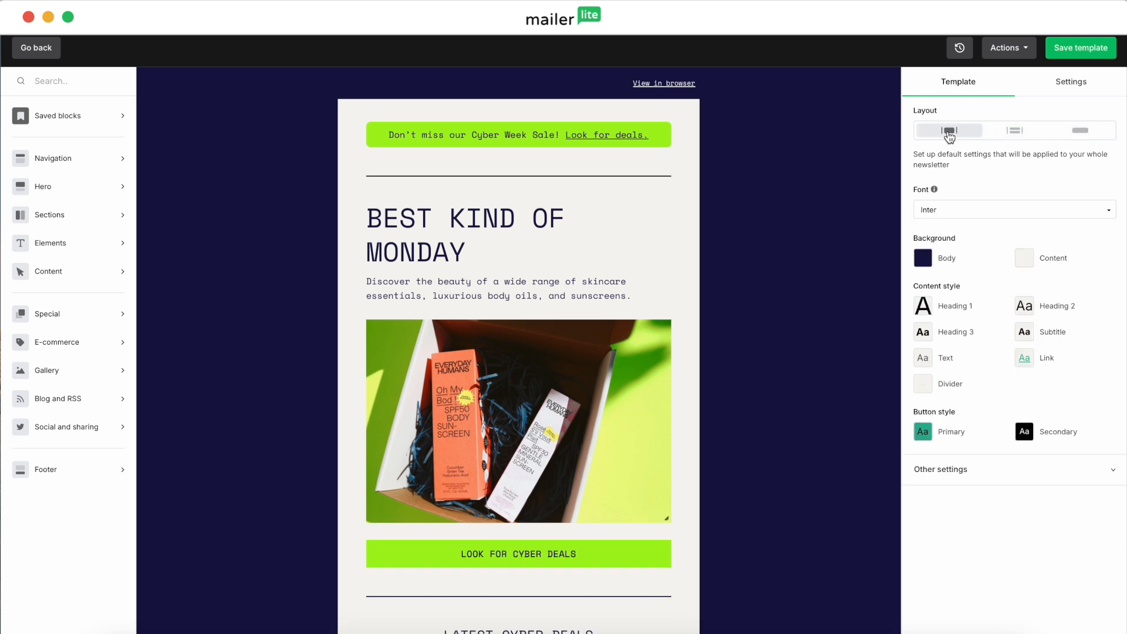
click(948, 131)
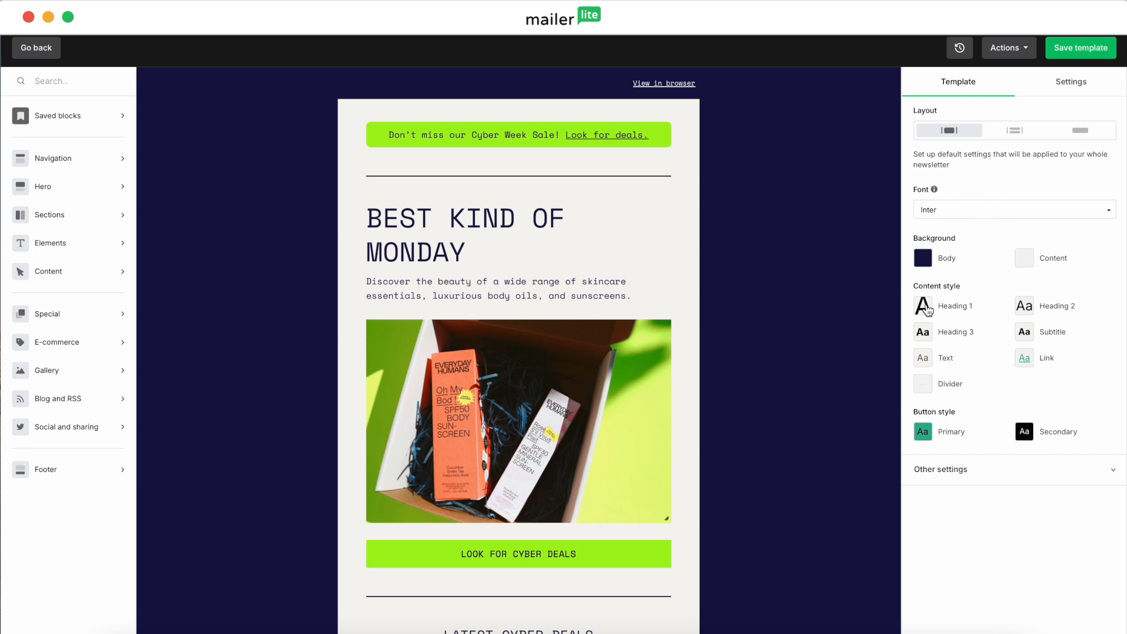
click(922, 306)
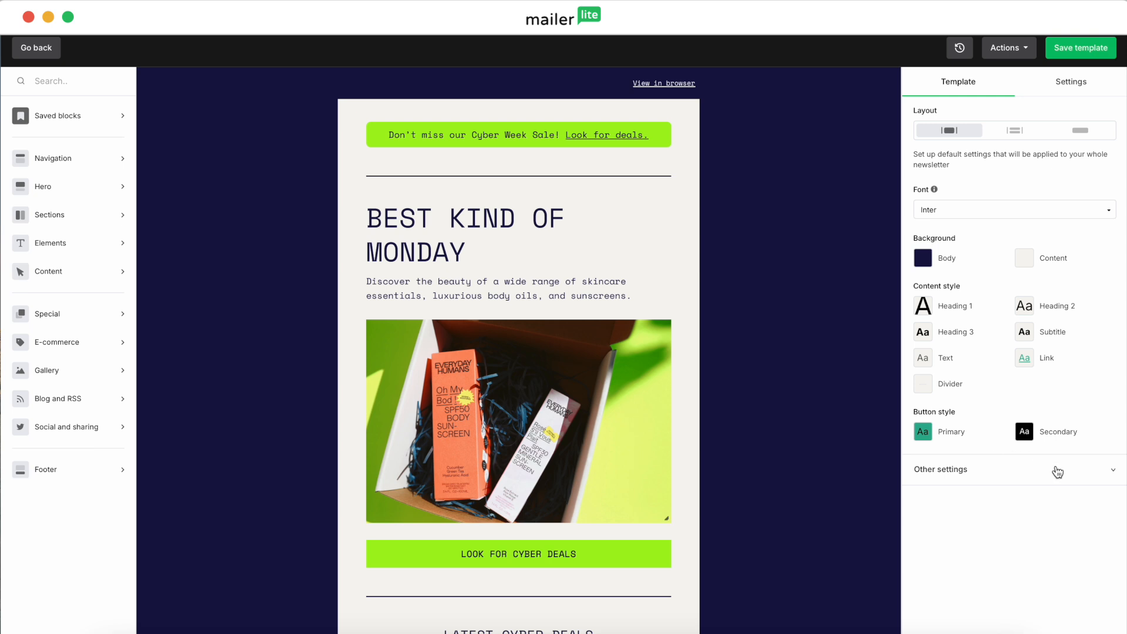
mouse_move(1021, 177)
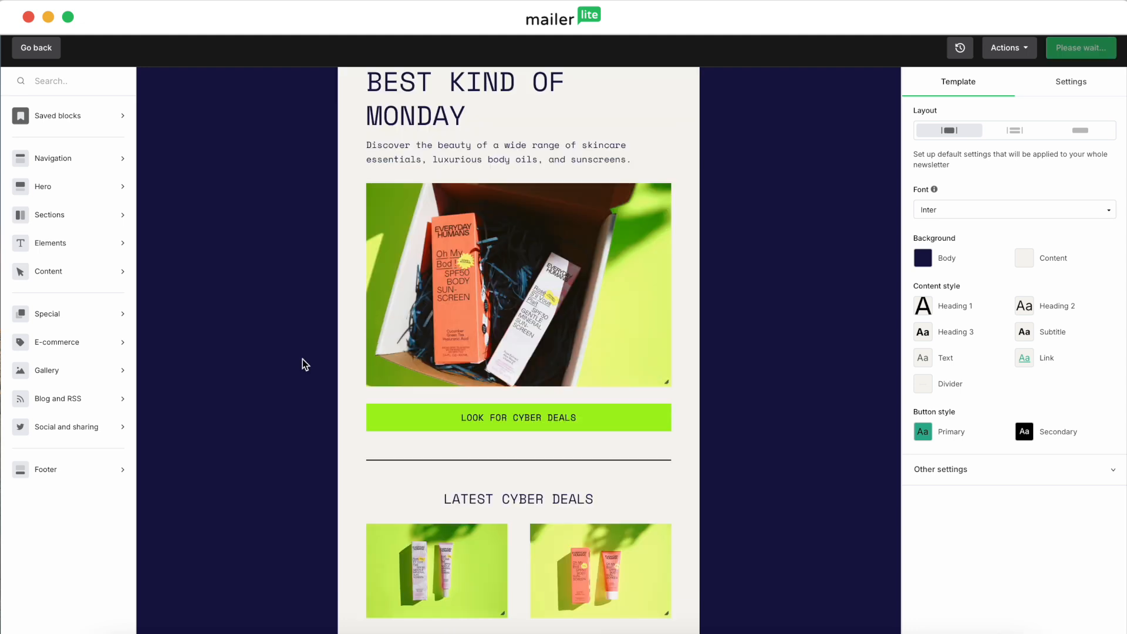
Add a text and button block under LOOK FOR CYBER DEALS and save the template.
click(50, 243)
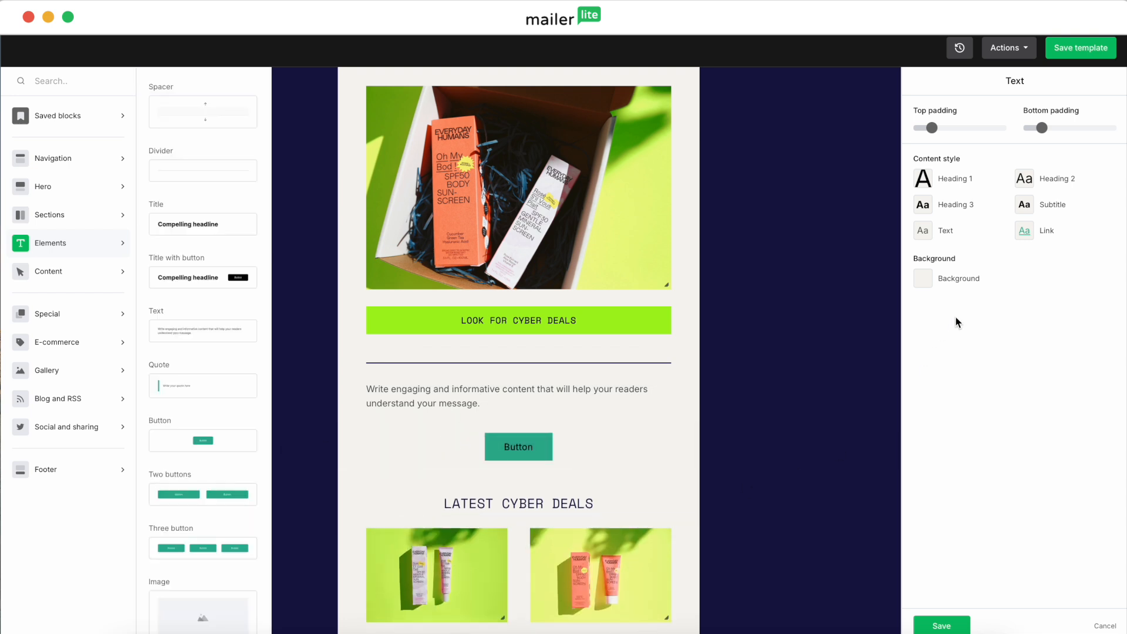
click(1080, 48)
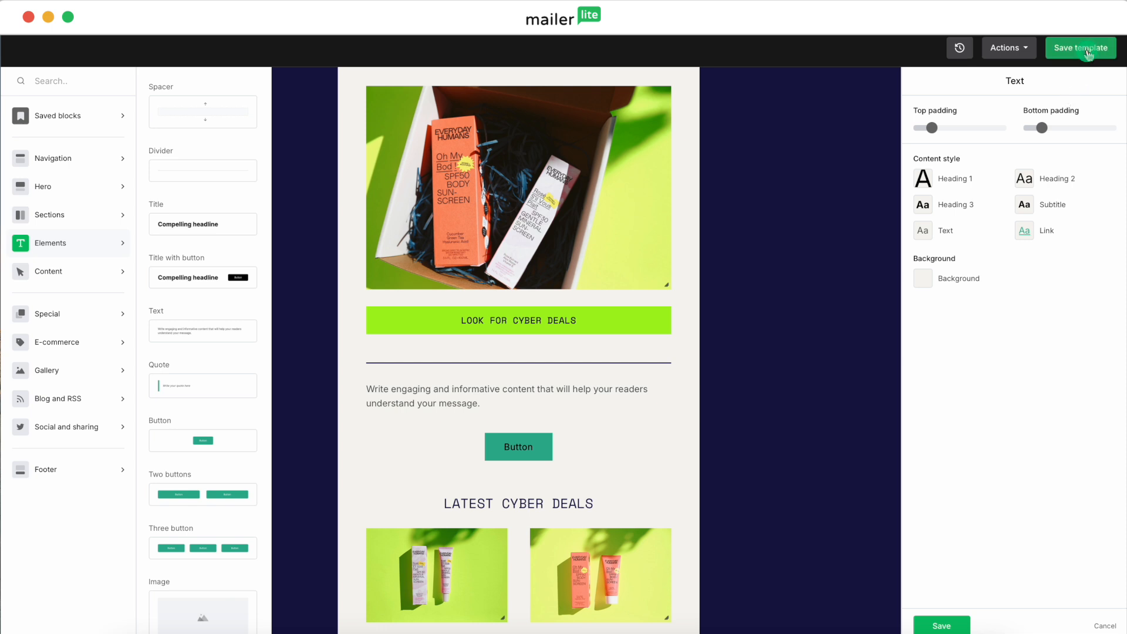
click(1080, 48)
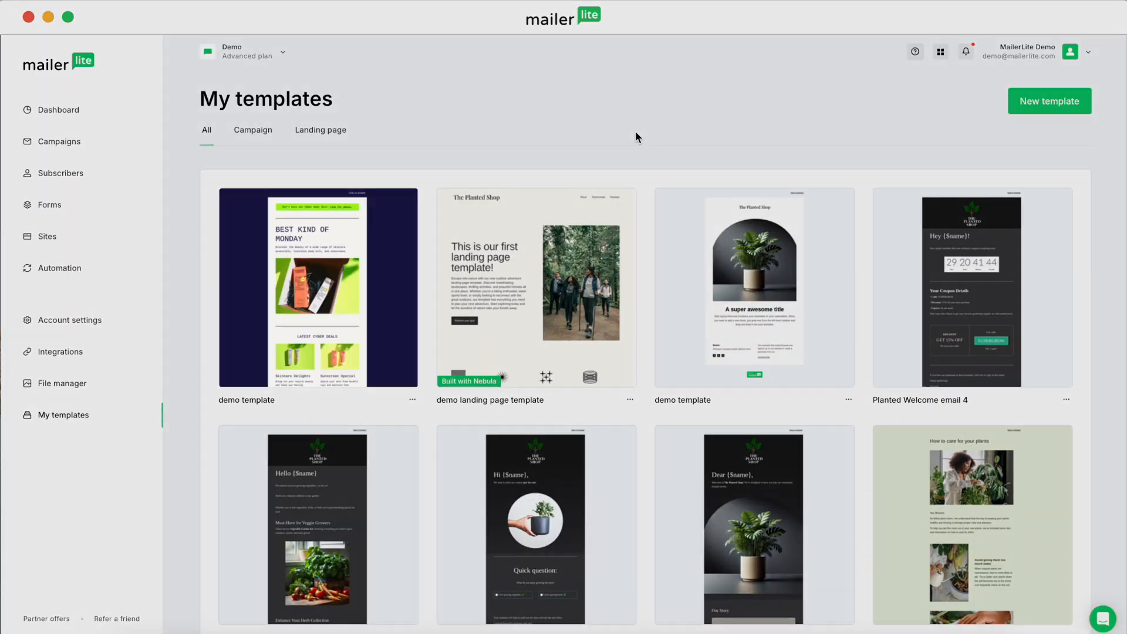
click(317, 287)
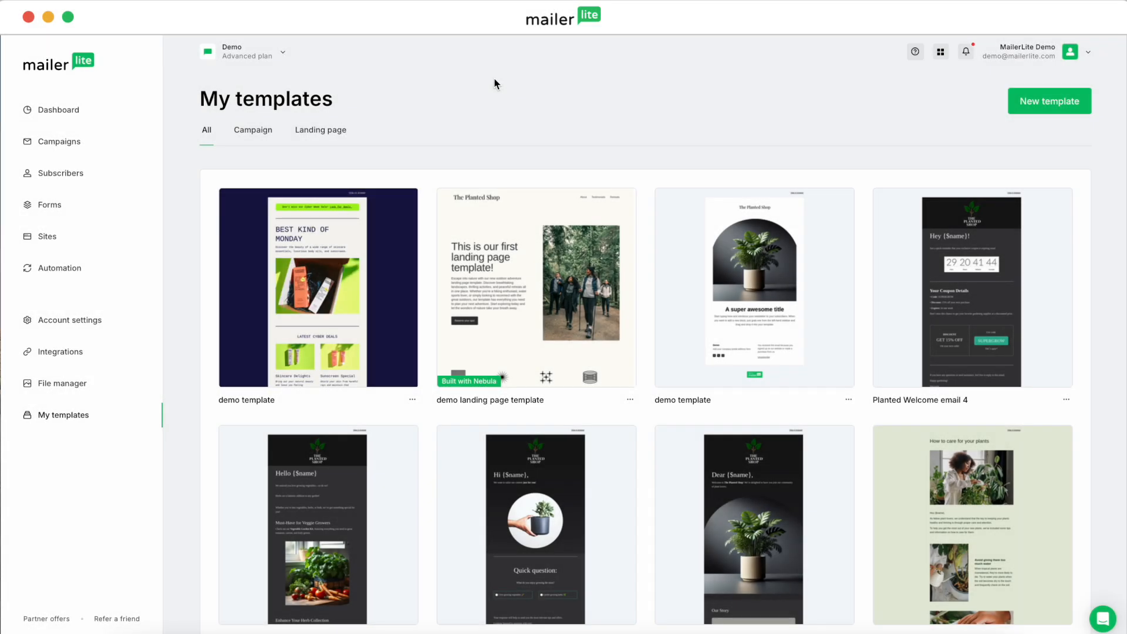
click(64, 422)
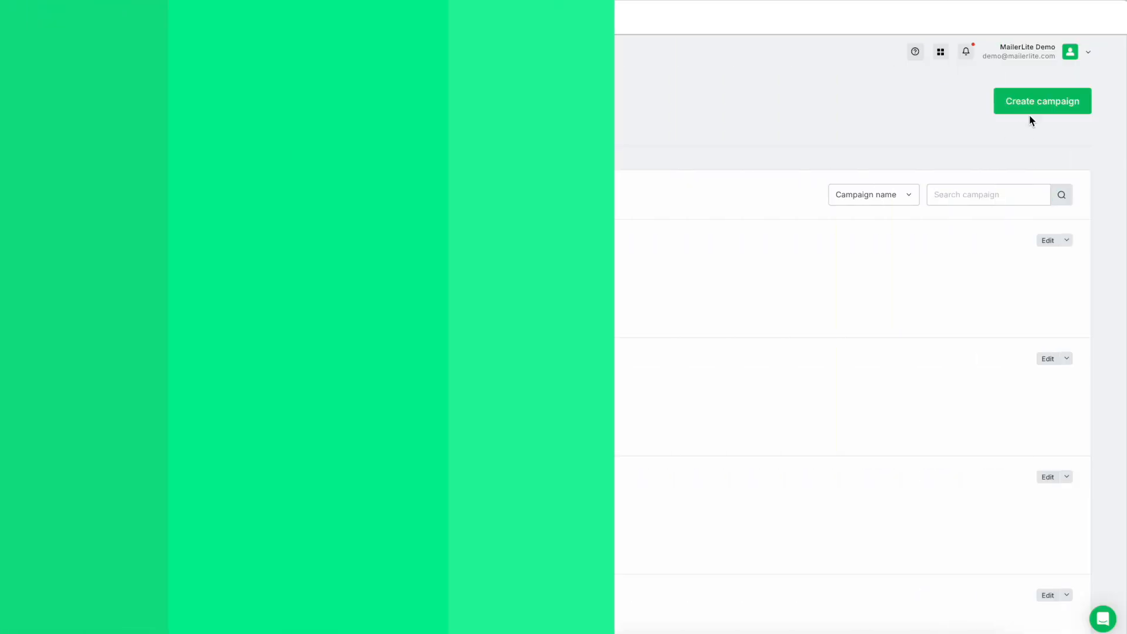
click(1041, 101)
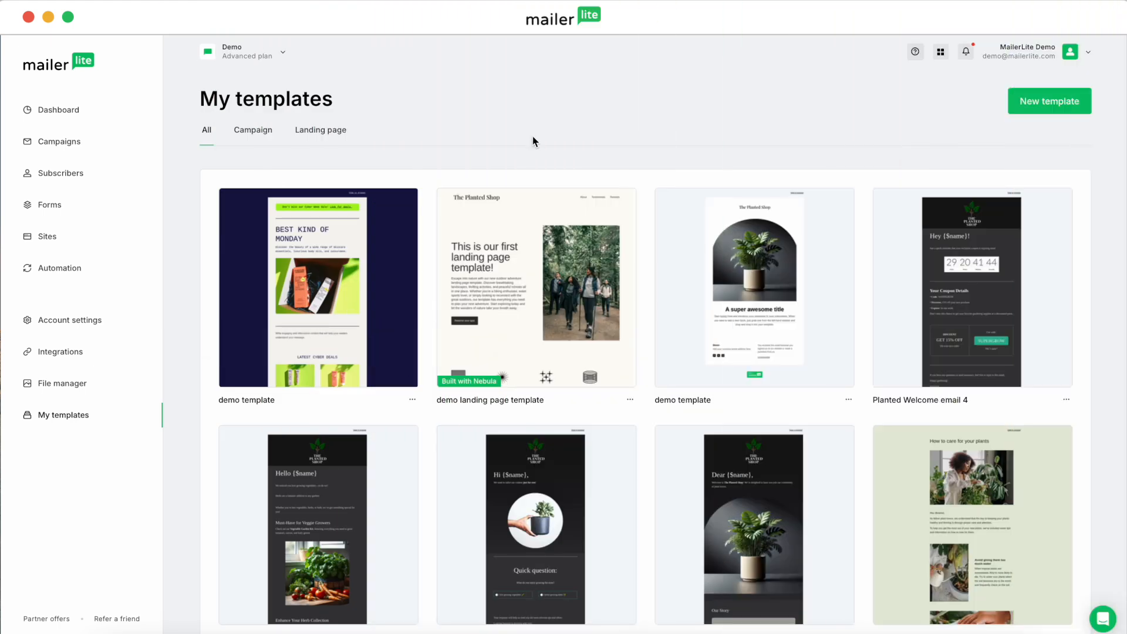
Create a Landing Page template named 'LP template demo' and save its details.
click(1049, 100)
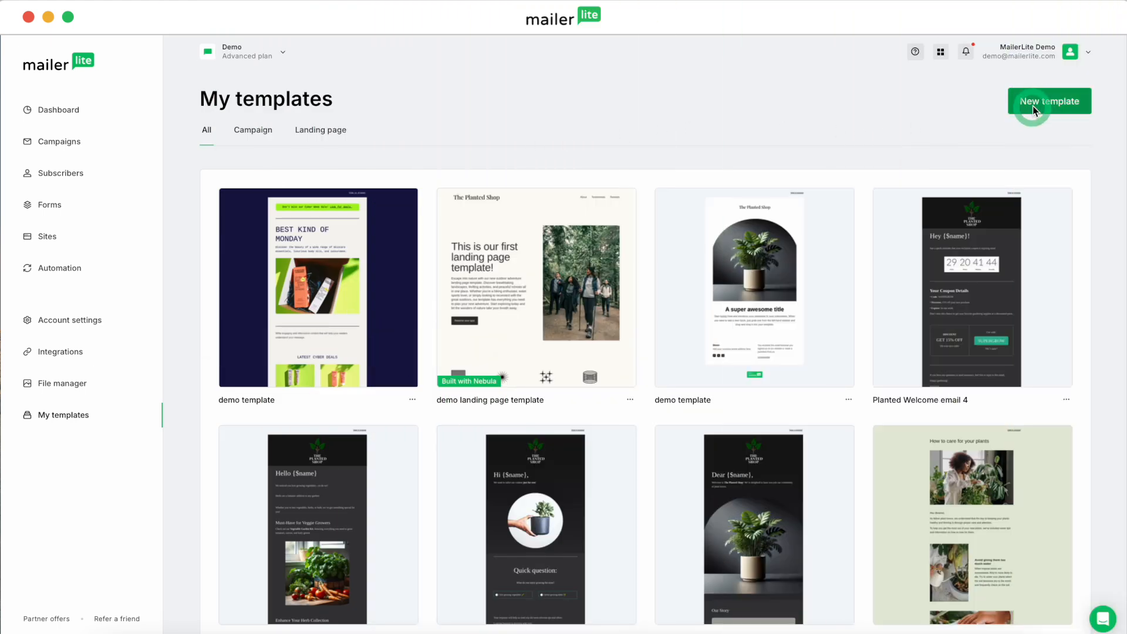
click(1049, 101)
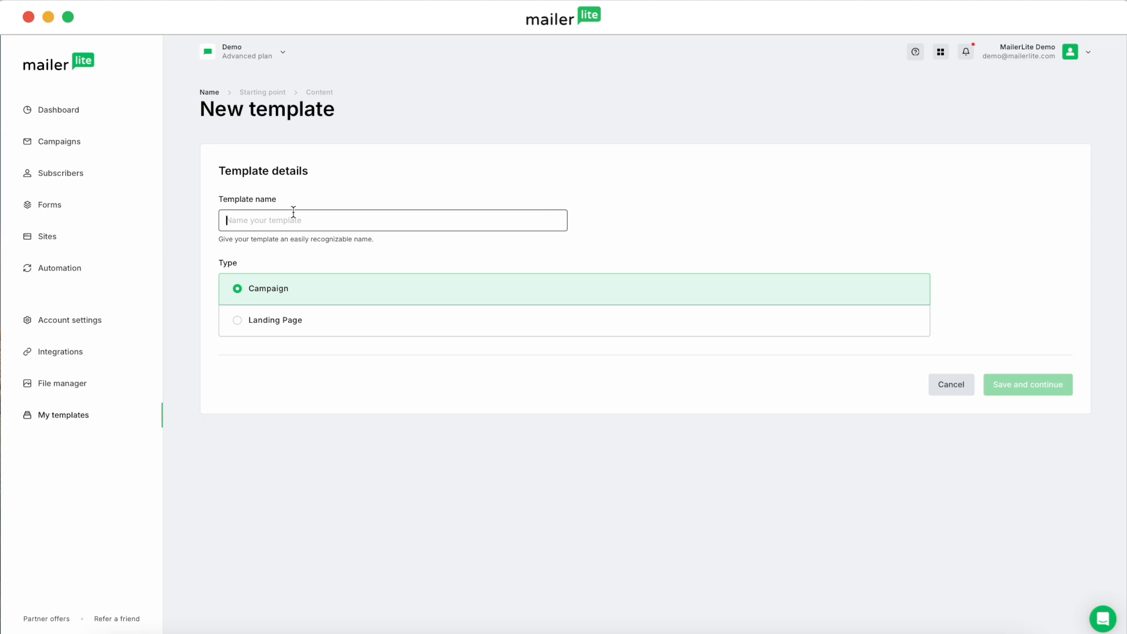
text(LP template demo)
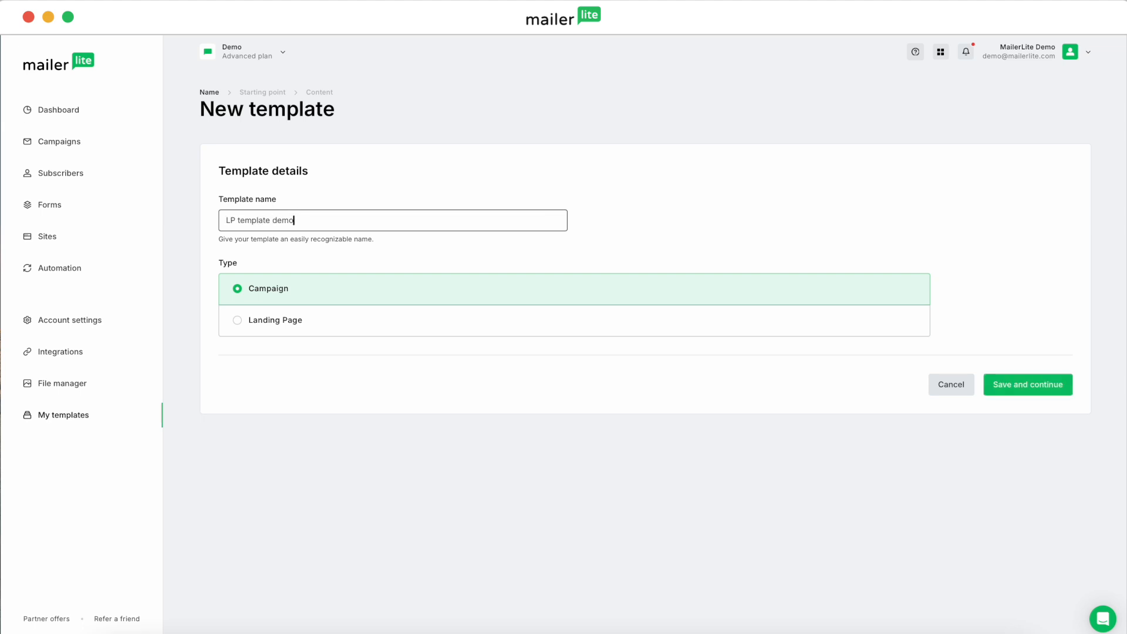
click(274, 320)
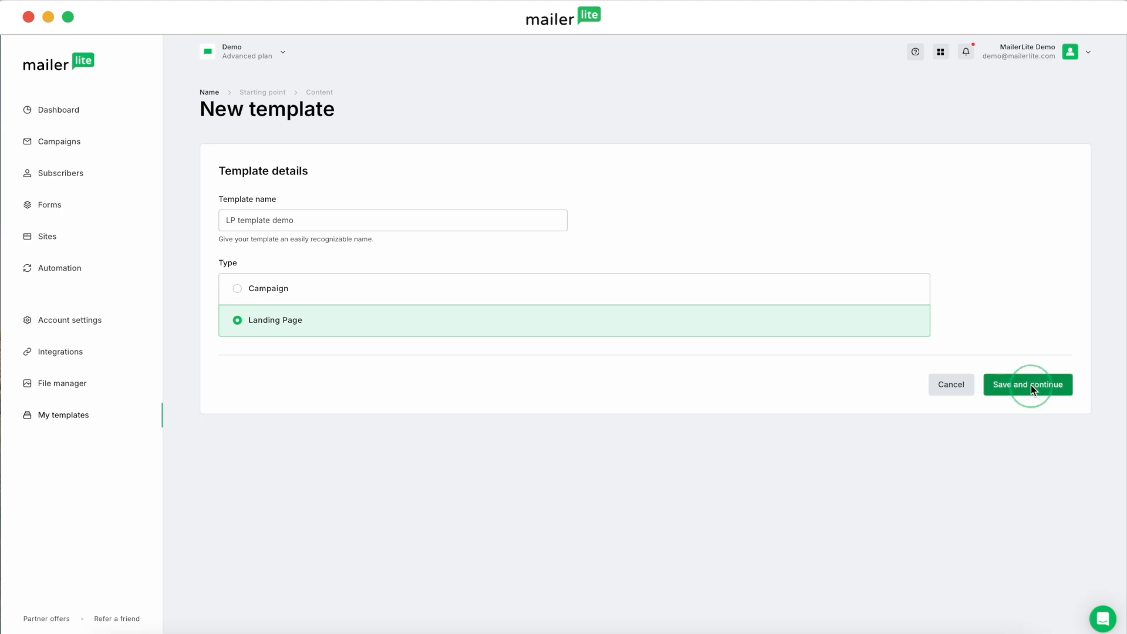
click(1027, 385)
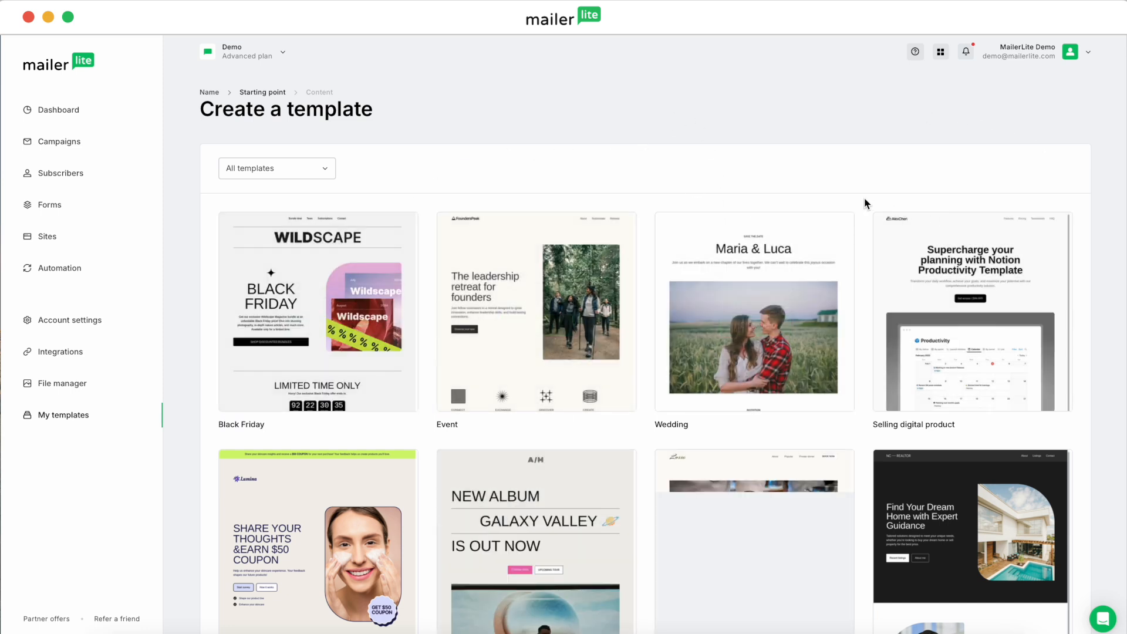
Choose the Selling digital product design from the landing page gallery.
scroll(down, 3)
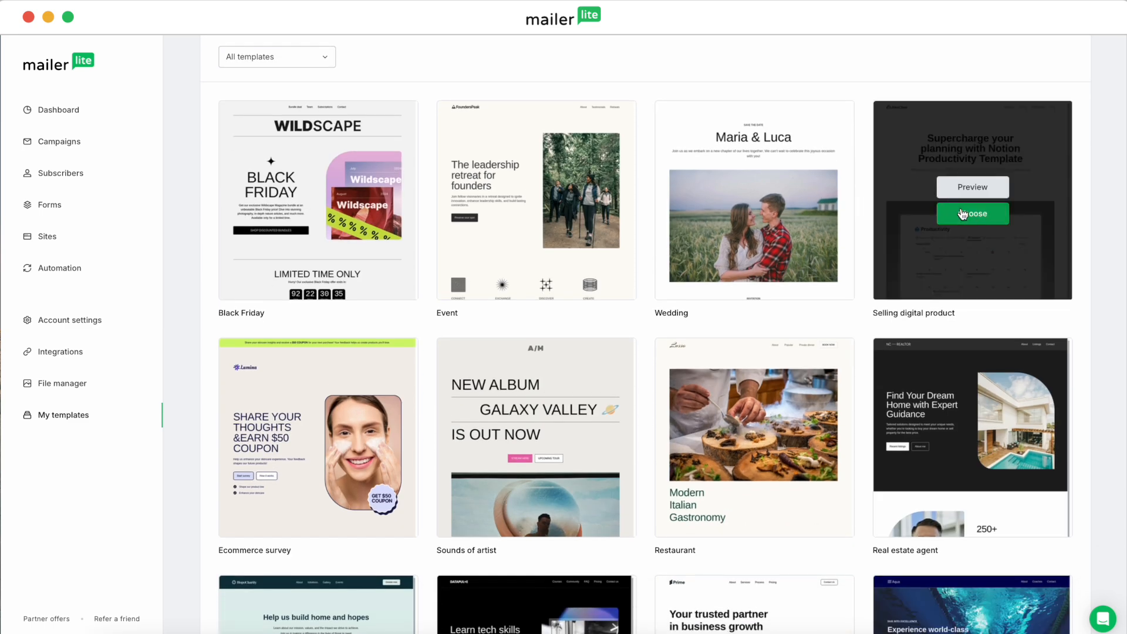
mouse_move(972, 187)
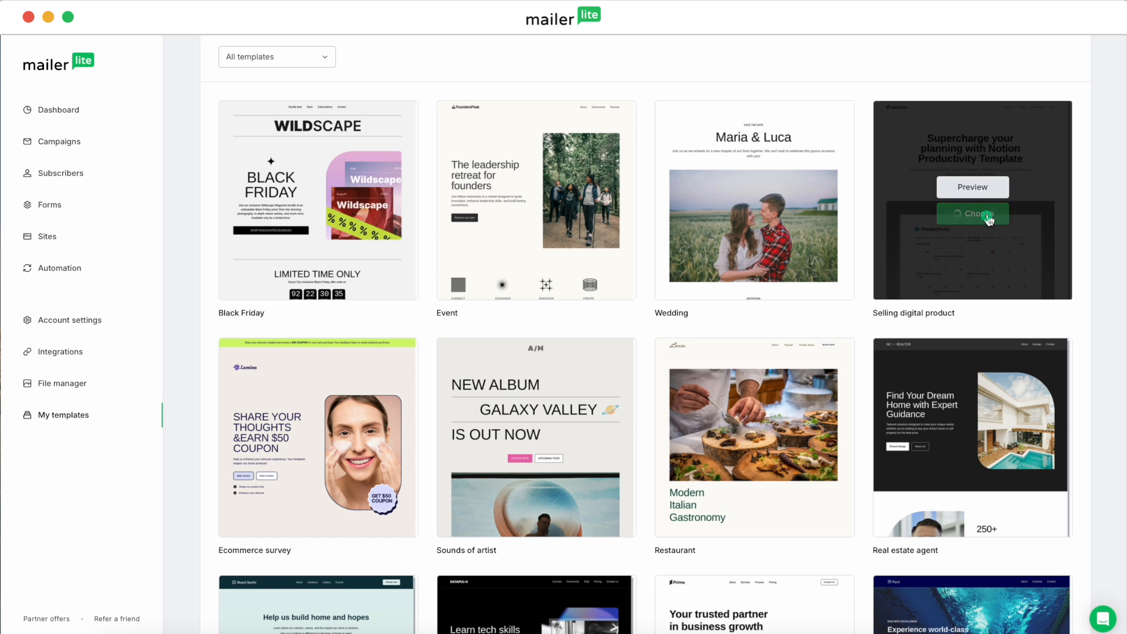
click(972, 214)
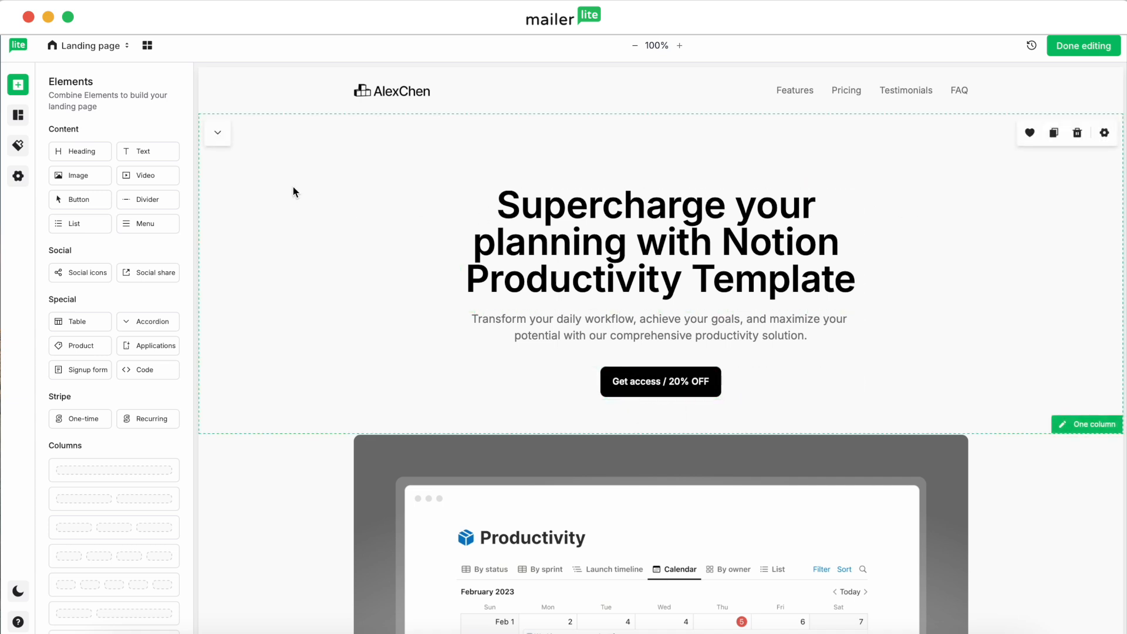
Browse the pre-built Sections panel, then finish editing the landing page template.
click(17, 115)
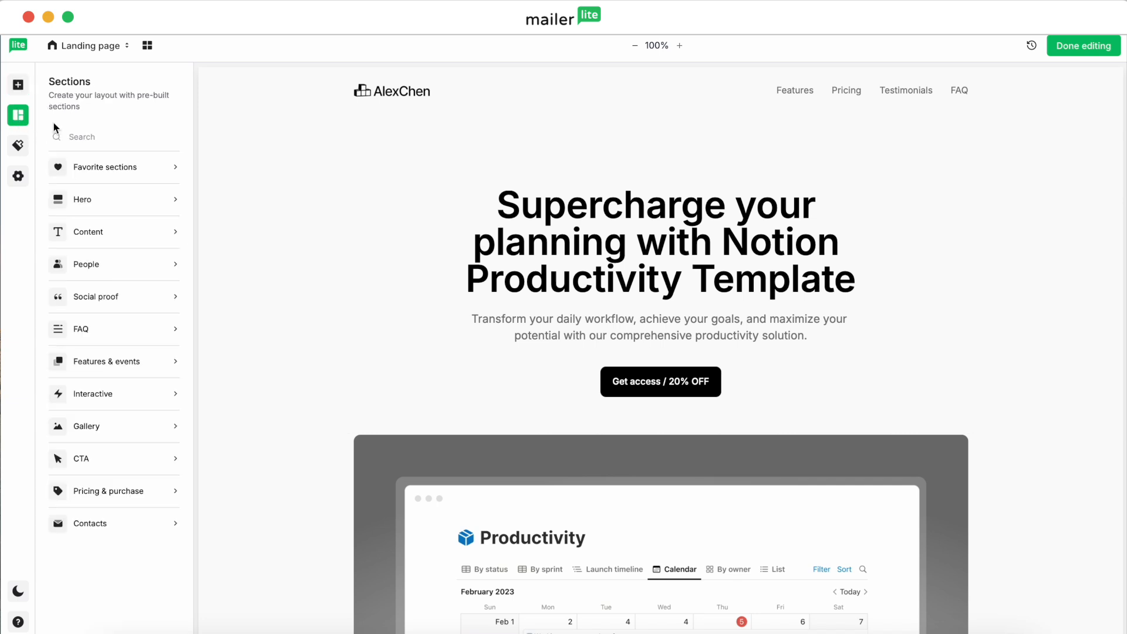
click(80, 328)
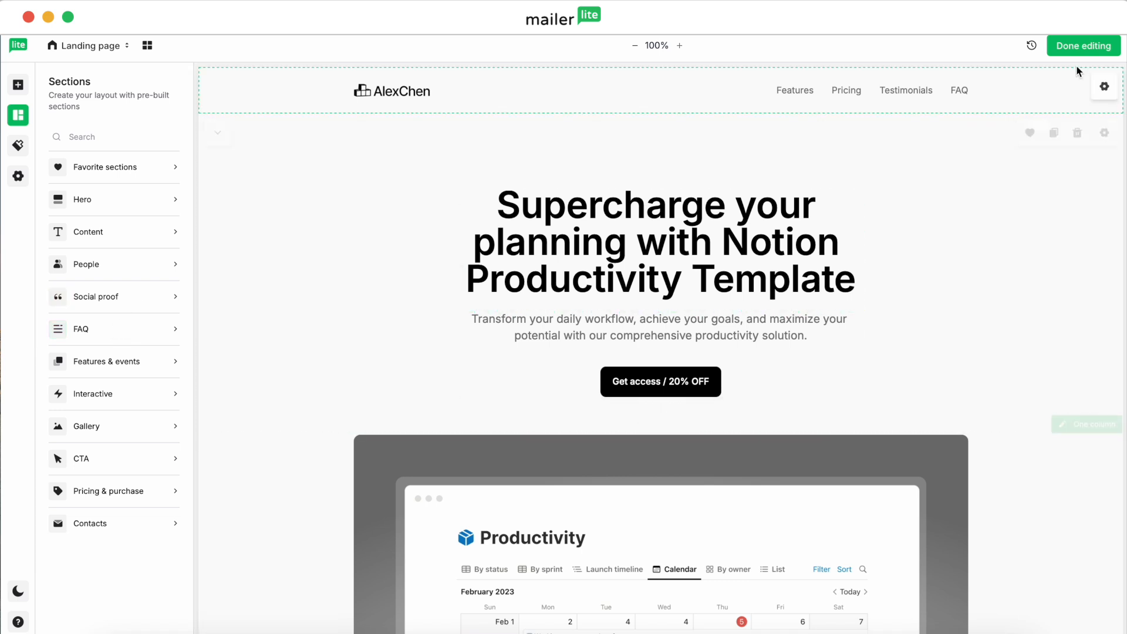
click(1082, 45)
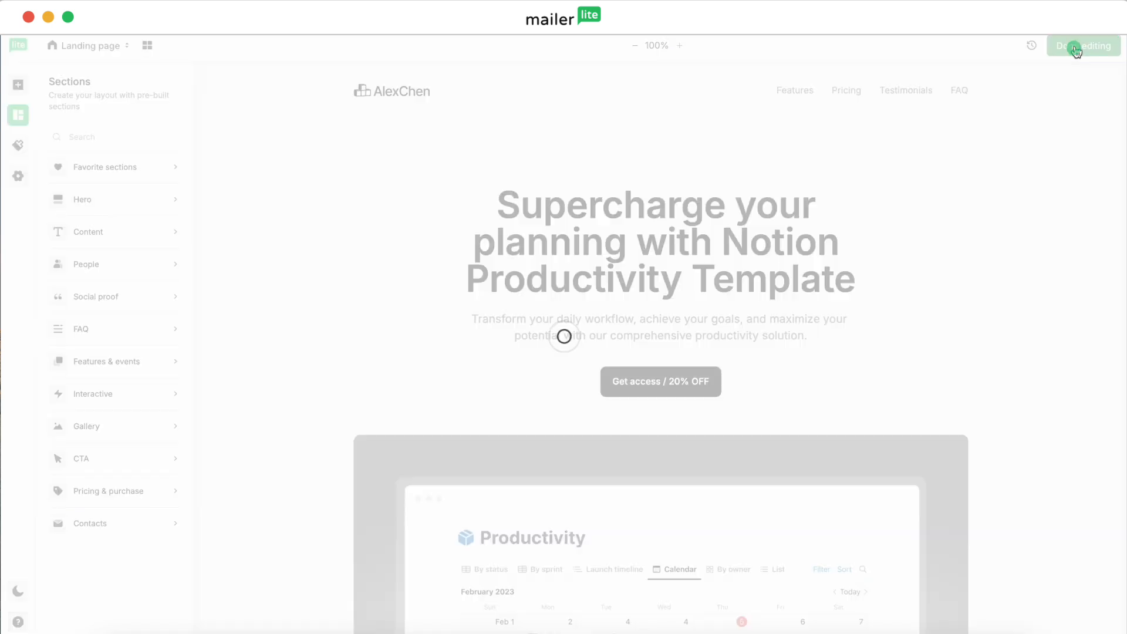
click(1083, 46)
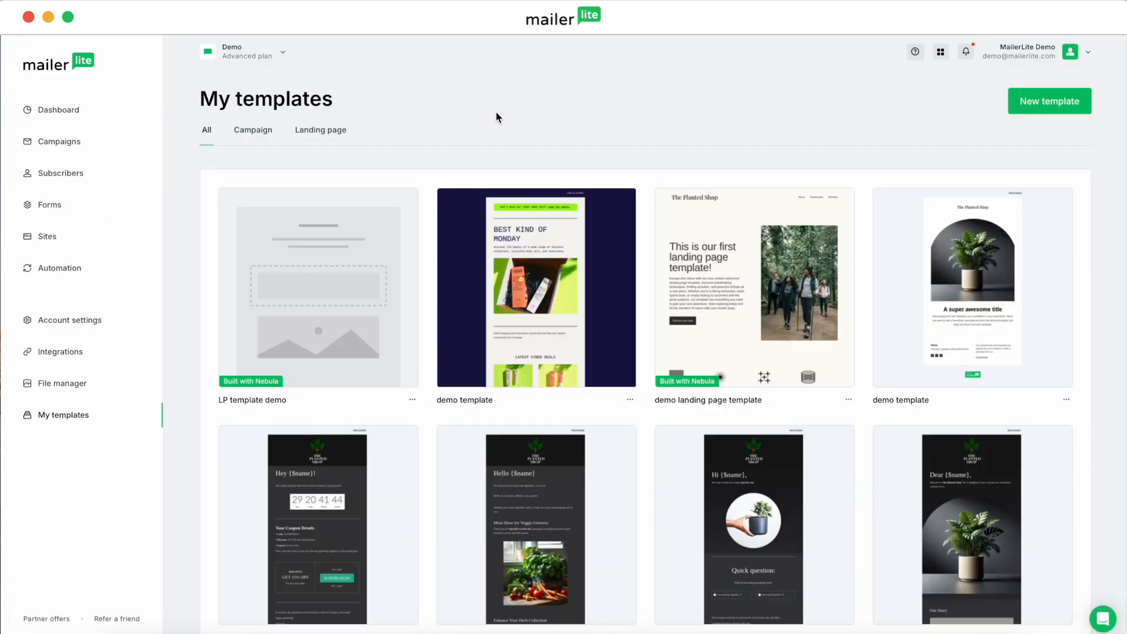